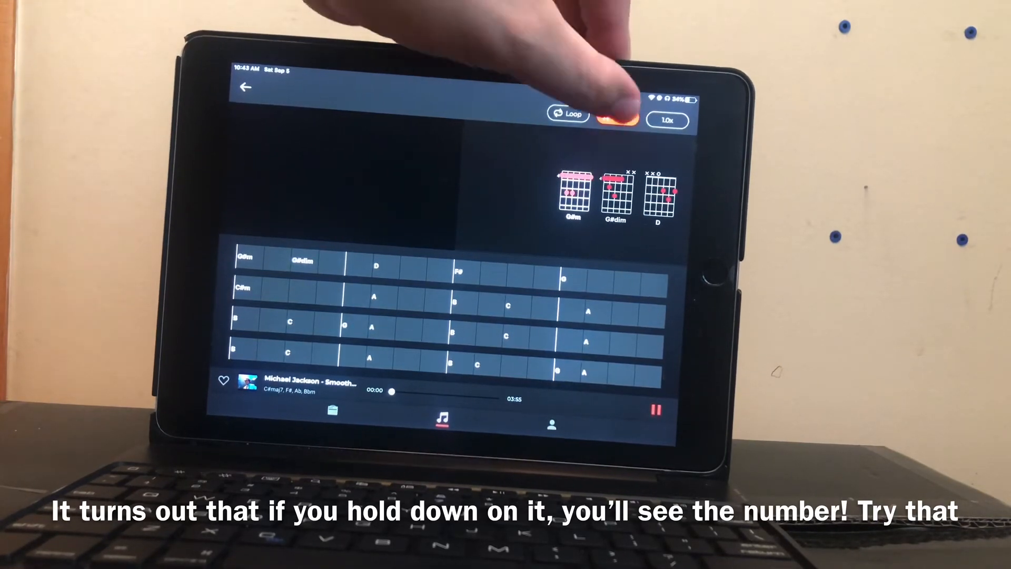
{"action": "left_click", "coordinate": [613, 120]}
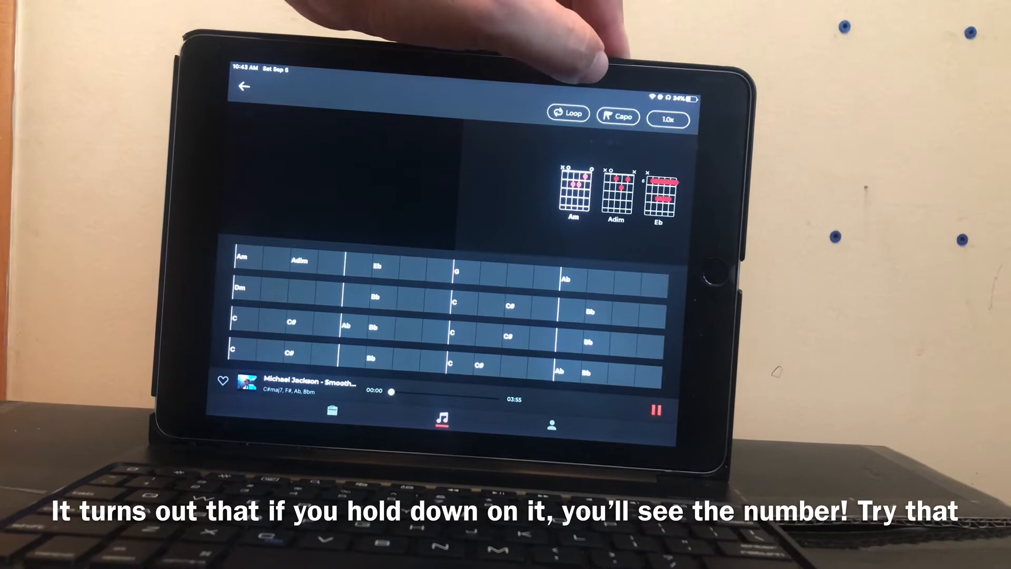
{"action": "left_click", "coordinate": [617, 115]}
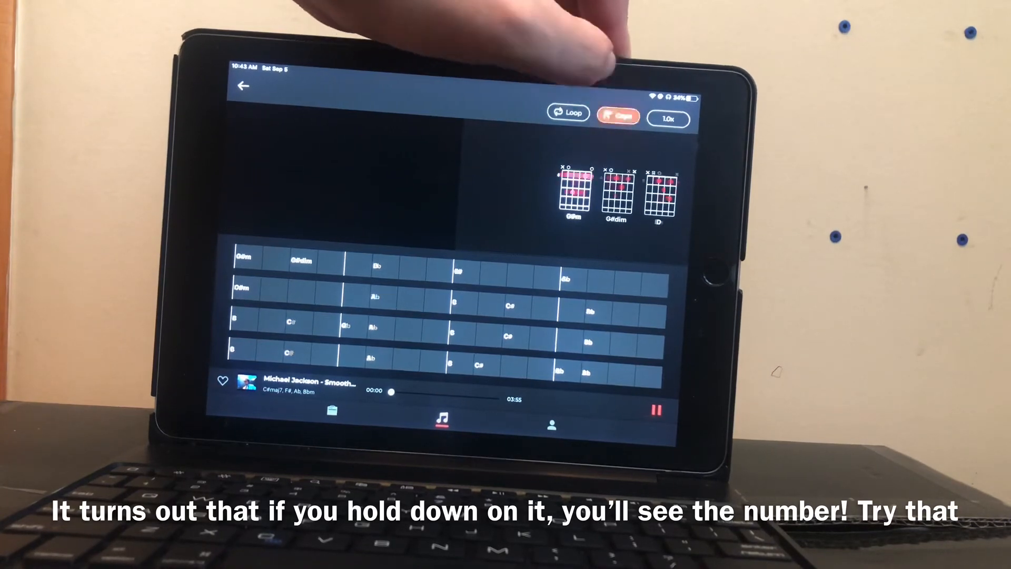